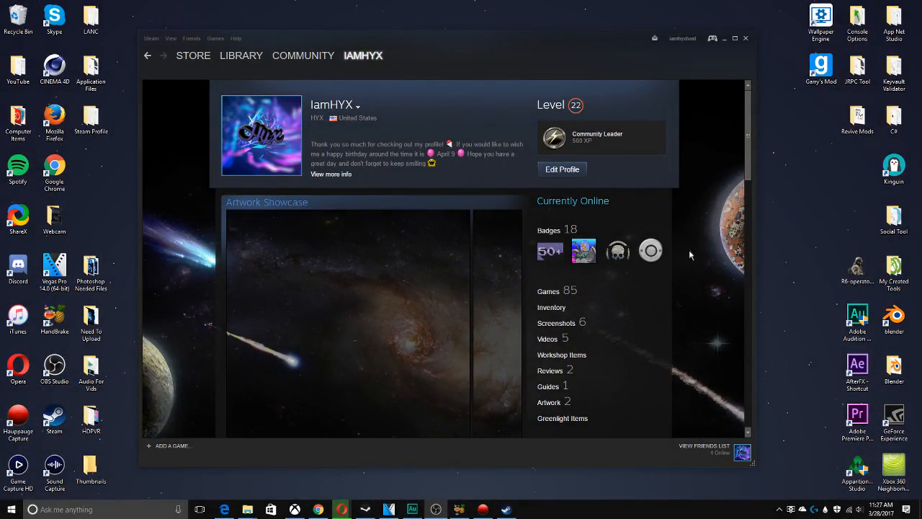
{"action": "mouse_move", "coordinate": [574, 216]}
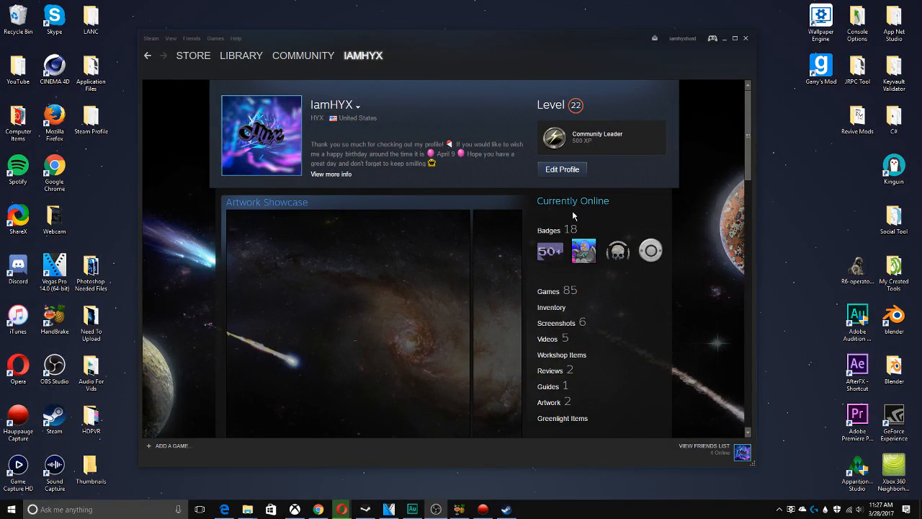
{"action": "mouse_move", "coordinate": [565, 184]}
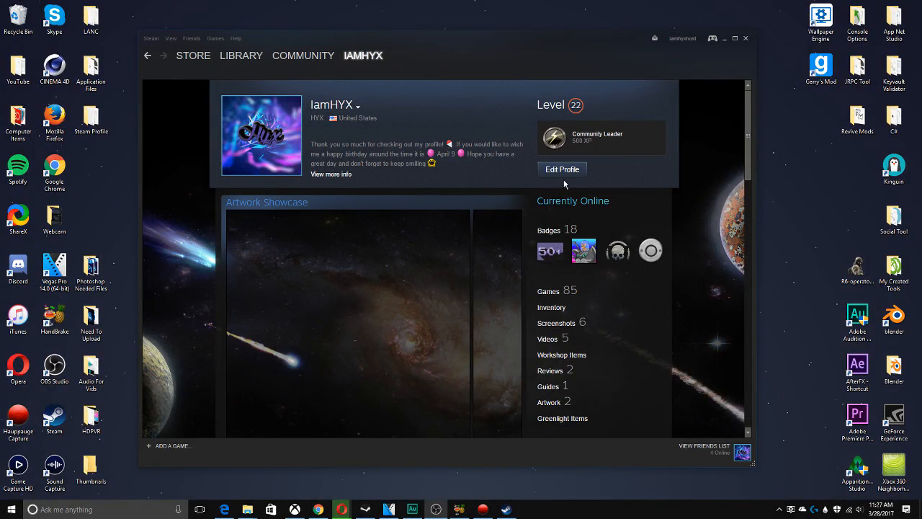
Enter the profile editor and scroll down the form toward the Formatting help link
{"action": "left_click", "coordinate": [561, 170]}
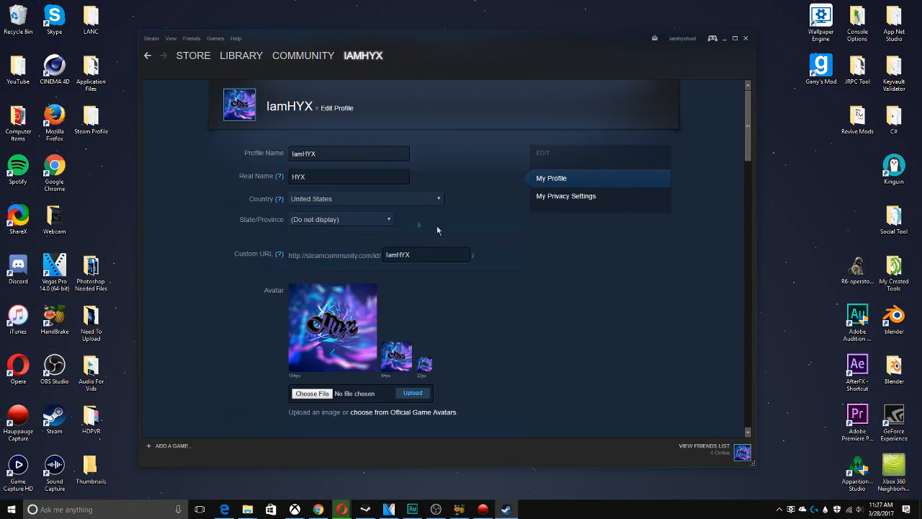
{"action": "mouse_move", "coordinate": [398, 202]}
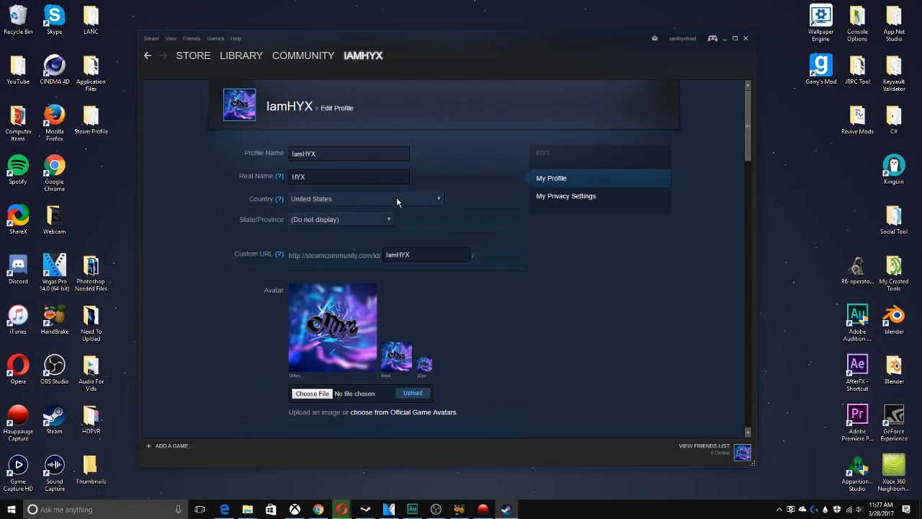
{"action": "scroll", "scroll_direction": "down", "scroll_amount": 3}
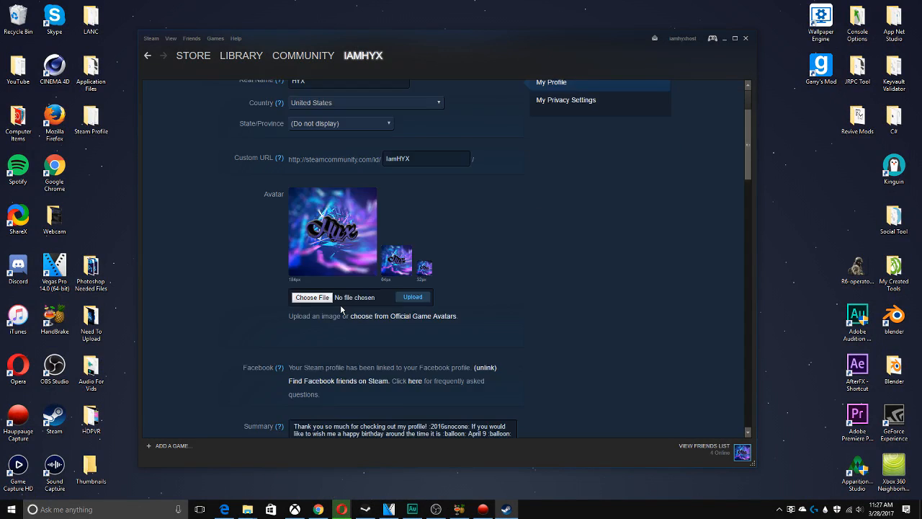
{"action": "scroll", "scroll_direction": "down", "scroll_amount": 3}
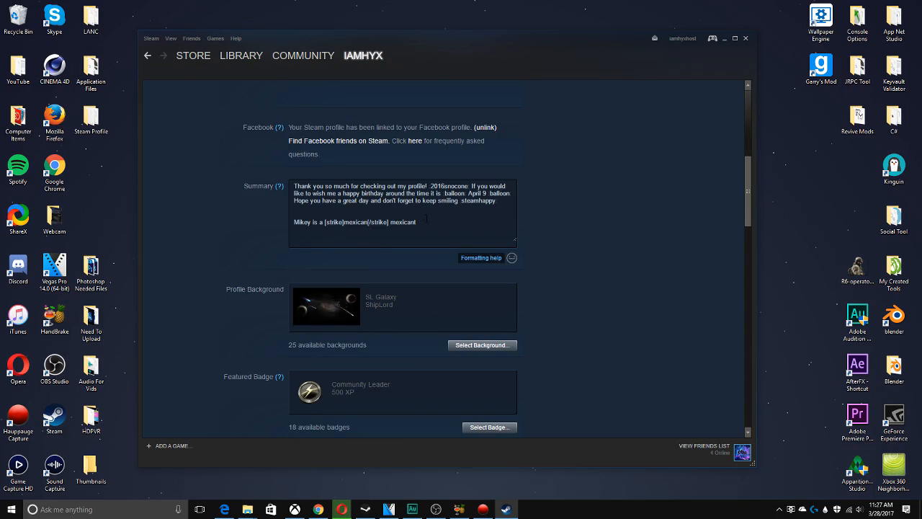
{"action": "scroll", "scroll_direction": "down", "scroll_amount": 3}
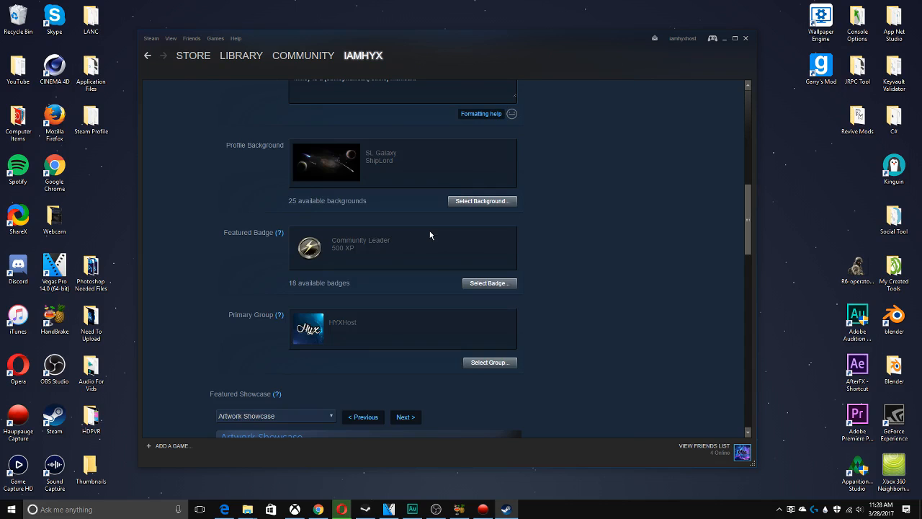
{"action": "scroll", "scroll_direction": "down", "scroll_amount": 3}
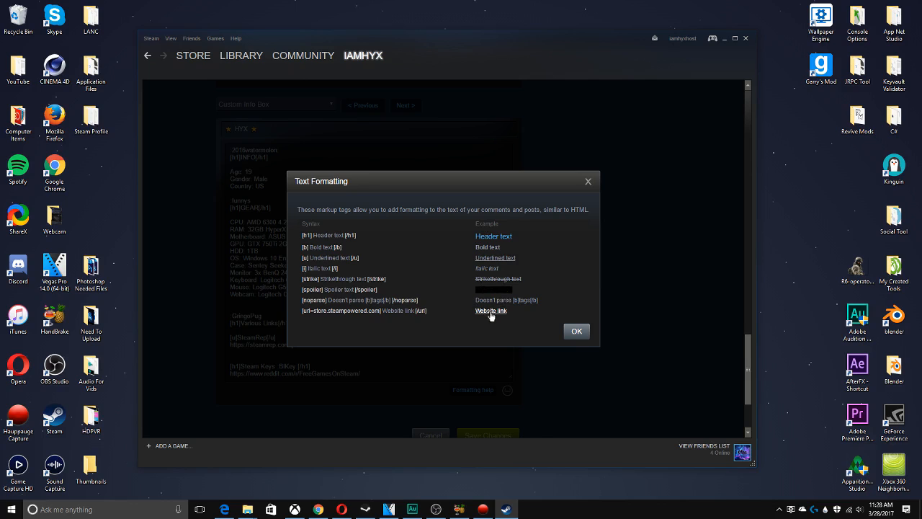
{"action": "mouse_move", "coordinate": [603, 190]}
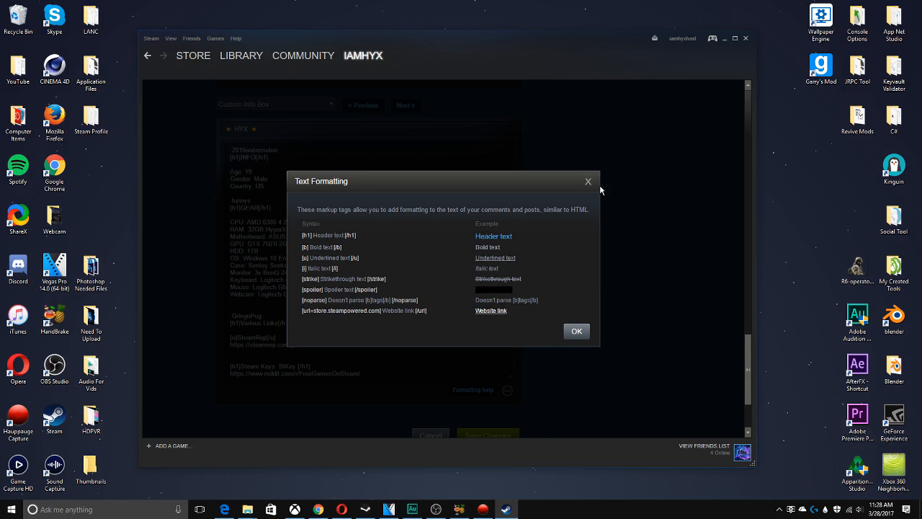
Dismiss the Text Formatting dialog and review the Artwork Showcase and badge sections of the editor
{"action": "left_click", "coordinate": [576, 330]}
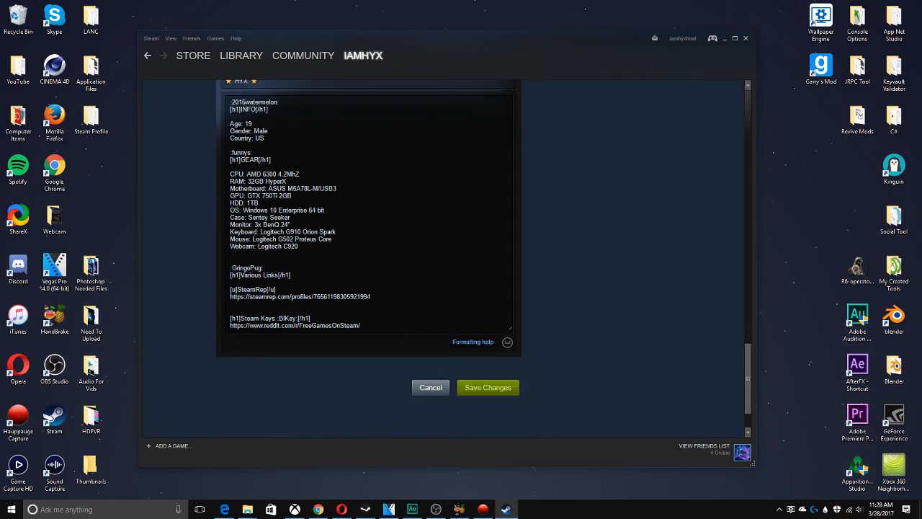
{"action": "scroll", "scroll_direction": "down", "scroll_amount": 3}
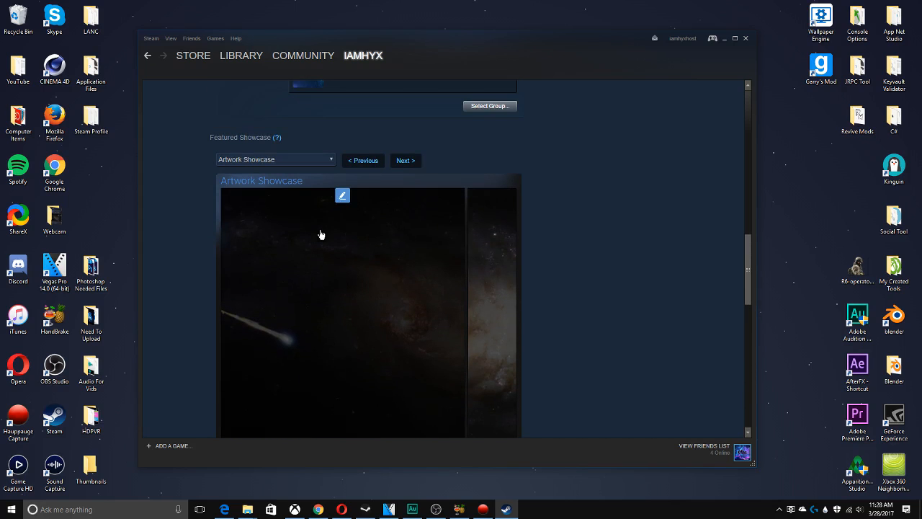
{"action": "mouse_move", "coordinate": [373, 259]}
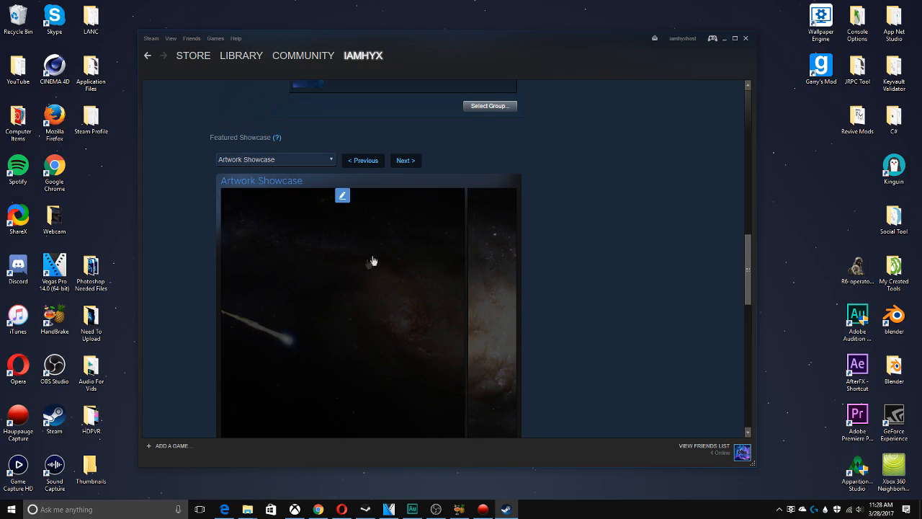
{"action": "mouse_move", "coordinate": [363, 278]}
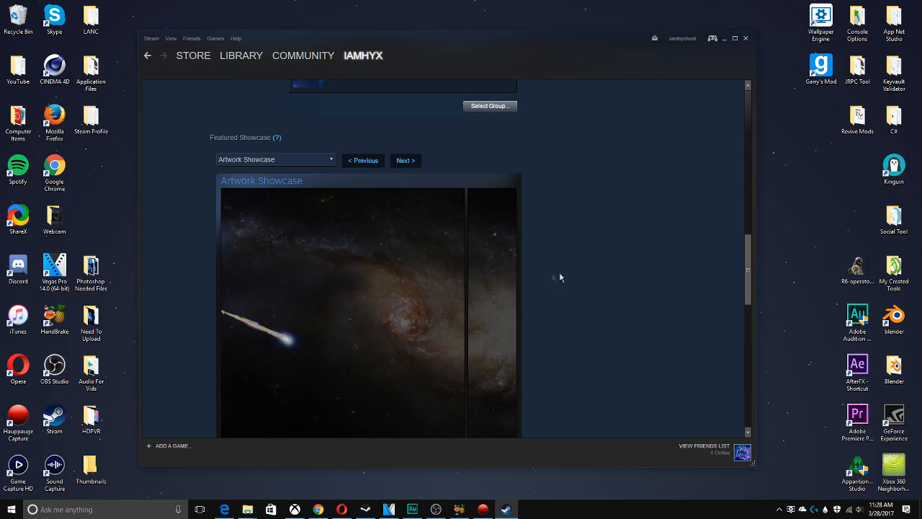
{"action": "scroll", "scroll_direction": "up", "scroll_amount": 3}
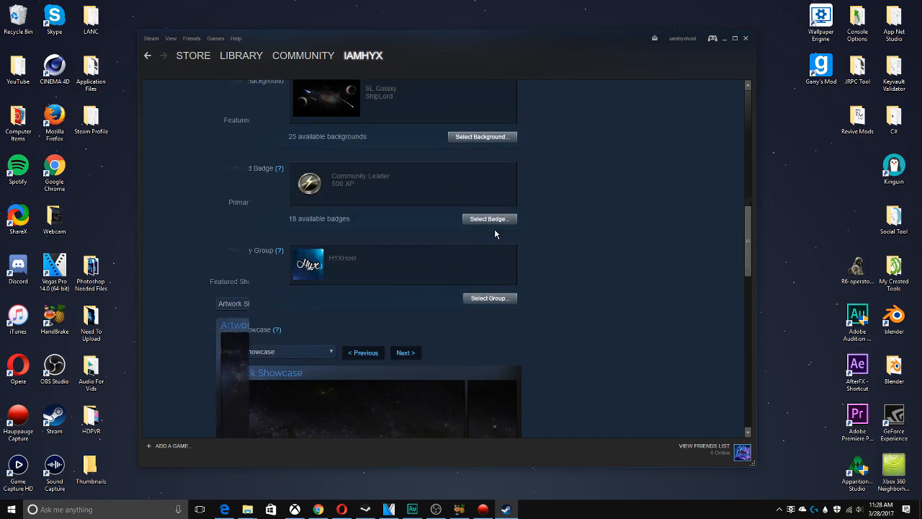
{"action": "scroll", "scroll_direction": "up", "scroll_amount": 3}
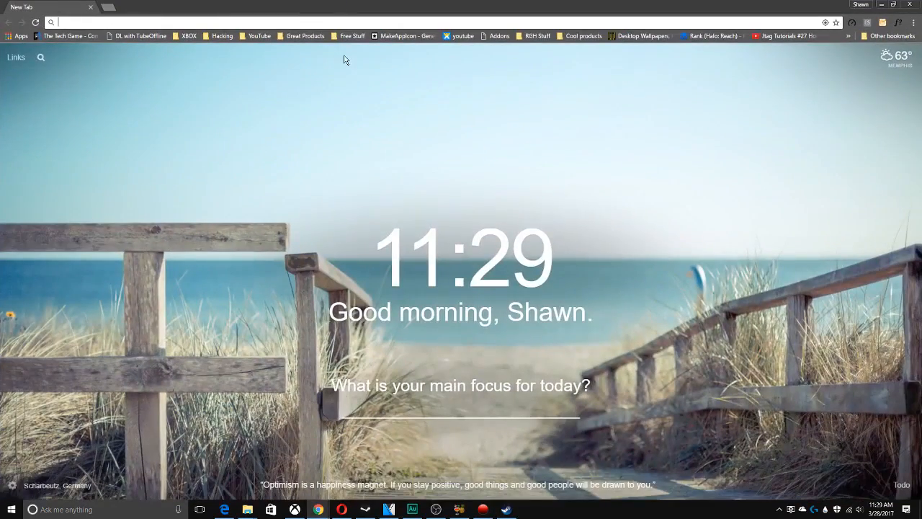
Enter the steamcommunity.com address in a new Chrome tab
{"action": "type", "text": "steamcommunity.com"}
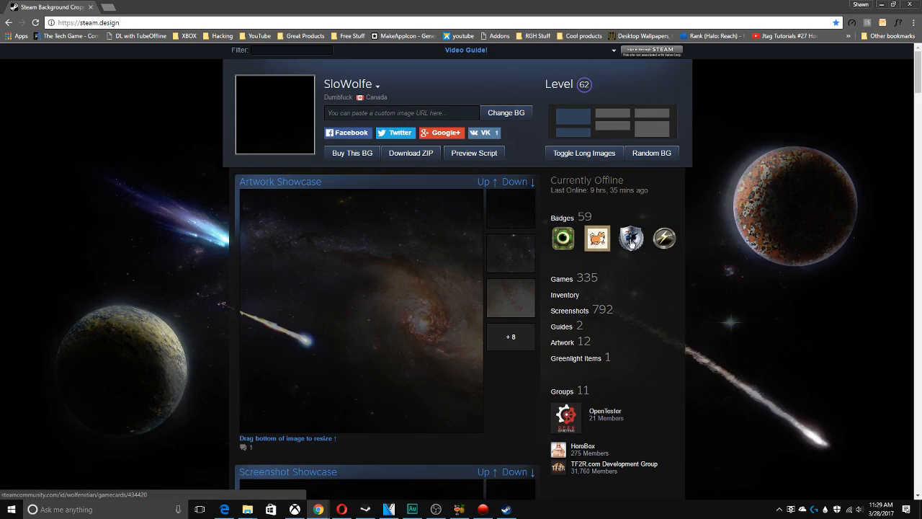
{"action": "mouse_move", "coordinate": [394, 328]}
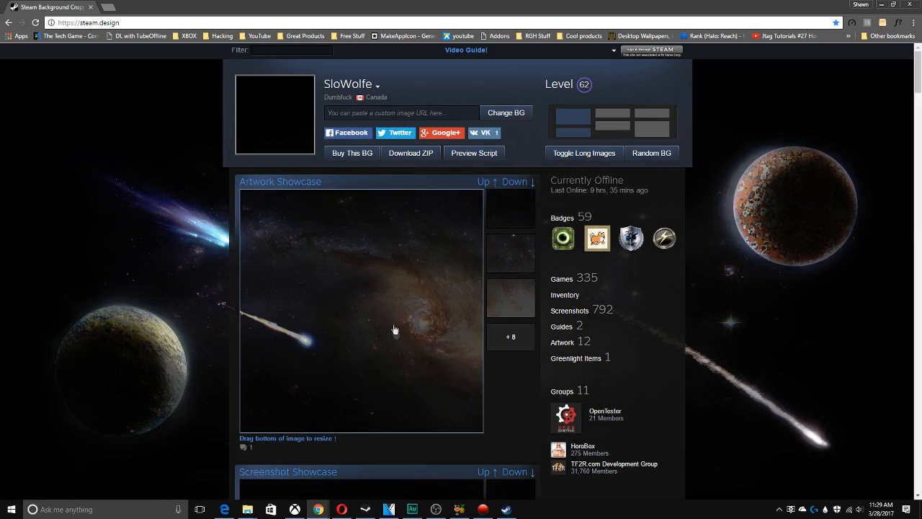
{"action": "mouse_move", "coordinate": [510, 207]}
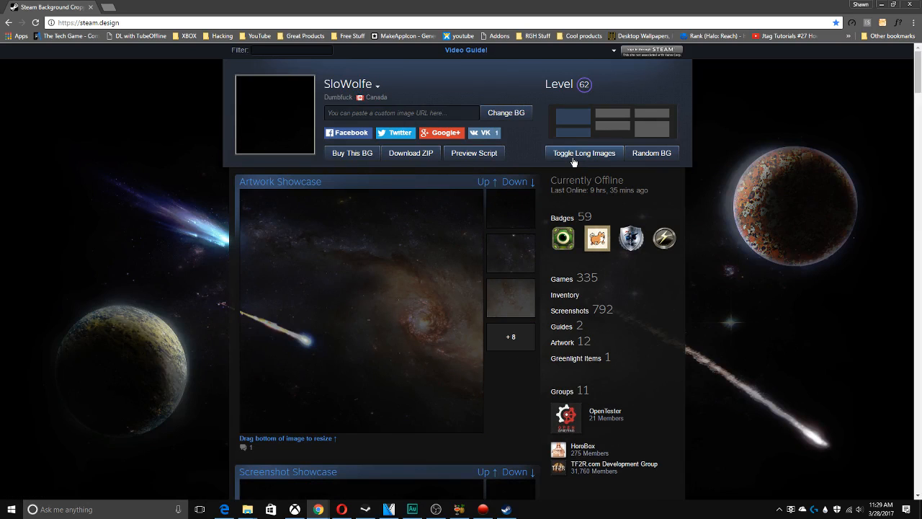
Stretch the artwork showcase image taller and review the galaxy background preview
{"action": "scroll", "scroll_direction": "down", "scroll_amount": 3}
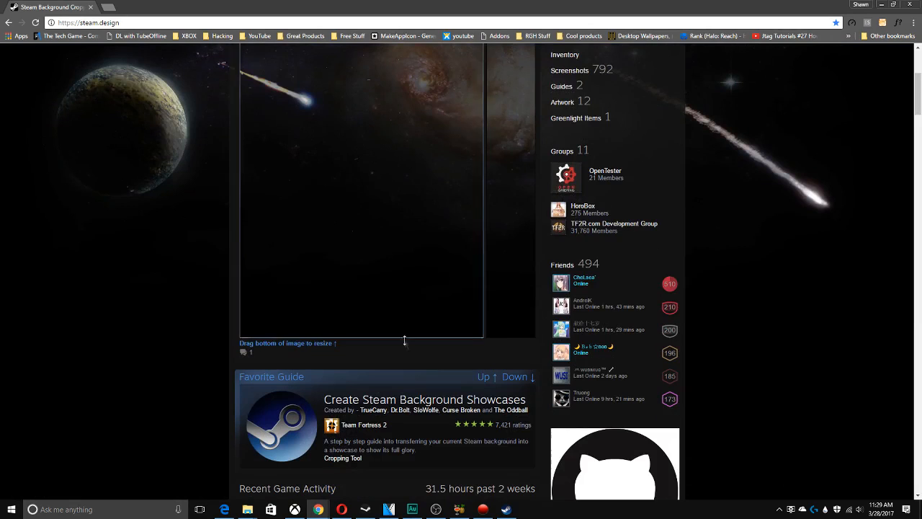
{"action": "left_click_drag", "start_coordinate": [403, 340], "coordinate": [412, 279]}
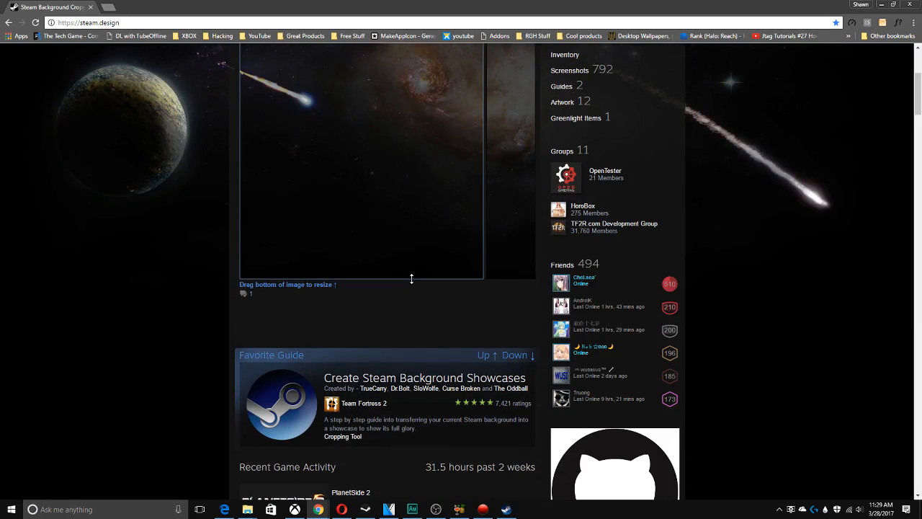
{"action": "scroll", "scroll_direction": "up", "scroll_amount": 3}
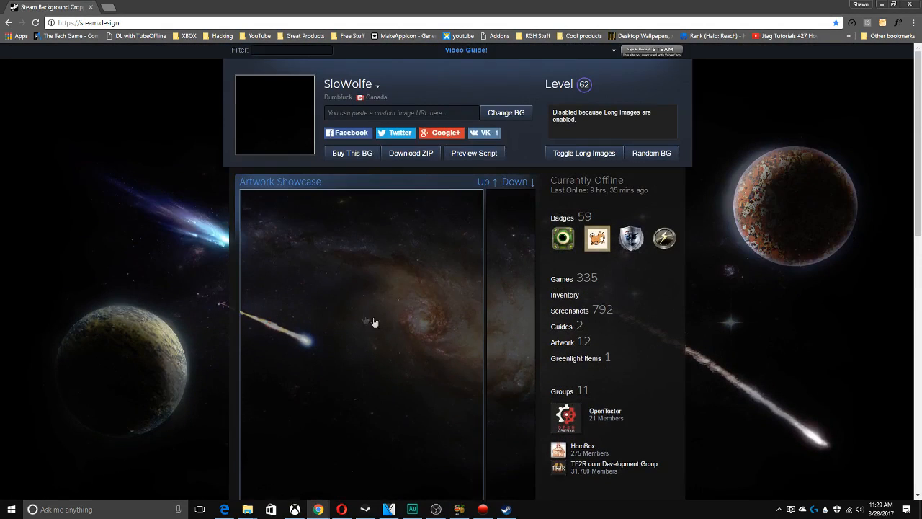
{"action": "mouse_move", "coordinate": [398, 277]}
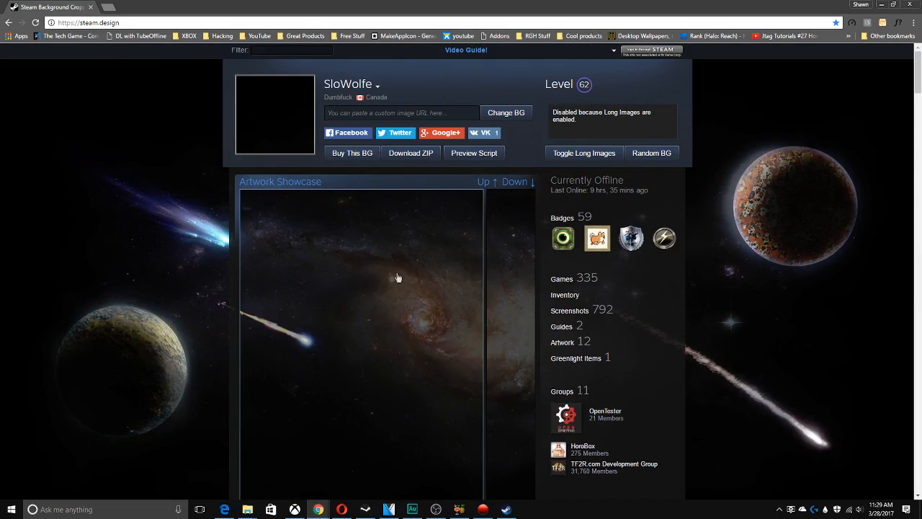
{"action": "mouse_move", "coordinate": [495, 250]}
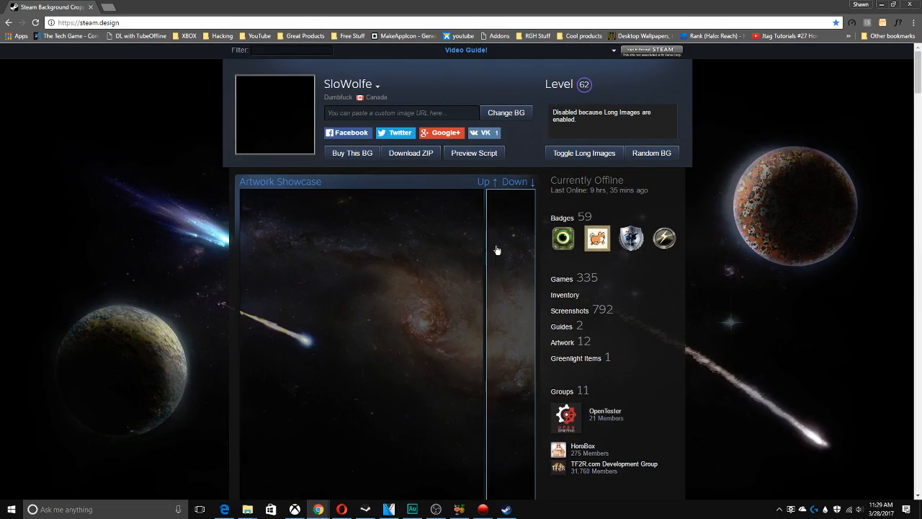
{"action": "mouse_move", "coordinate": [573, 243]}
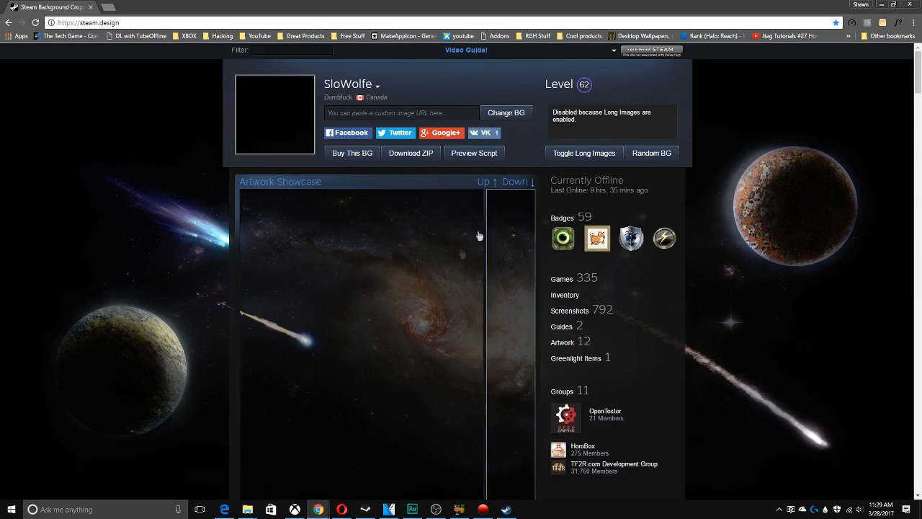
{"action": "scroll", "scroll_direction": "down", "scroll_amount": 3}
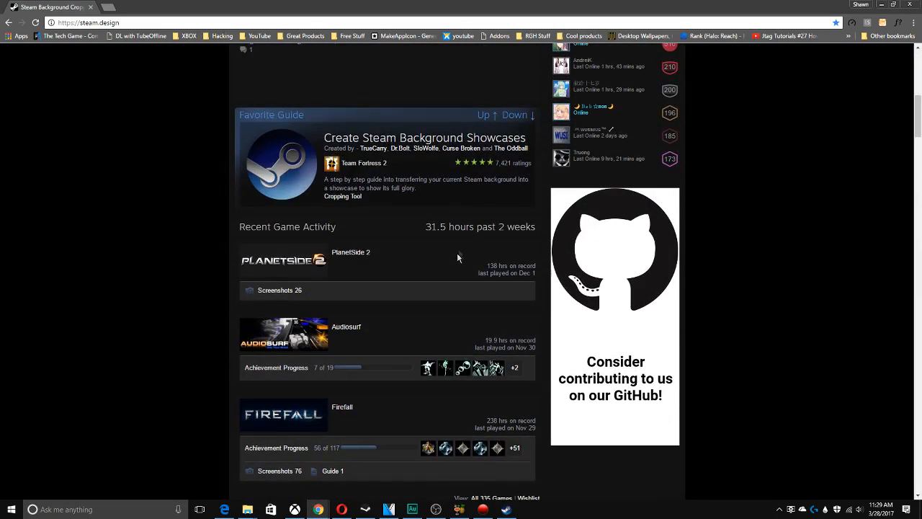
{"action": "scroll", "scroll_direction": "up", "scroll_amount": 3}
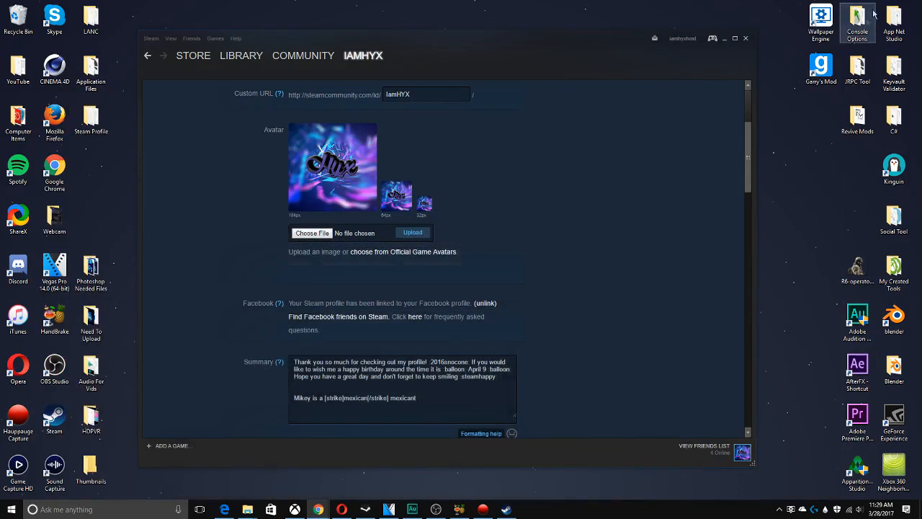
{"action": "scroll", "scroll_direction": "down", "scroll_amount": 3}
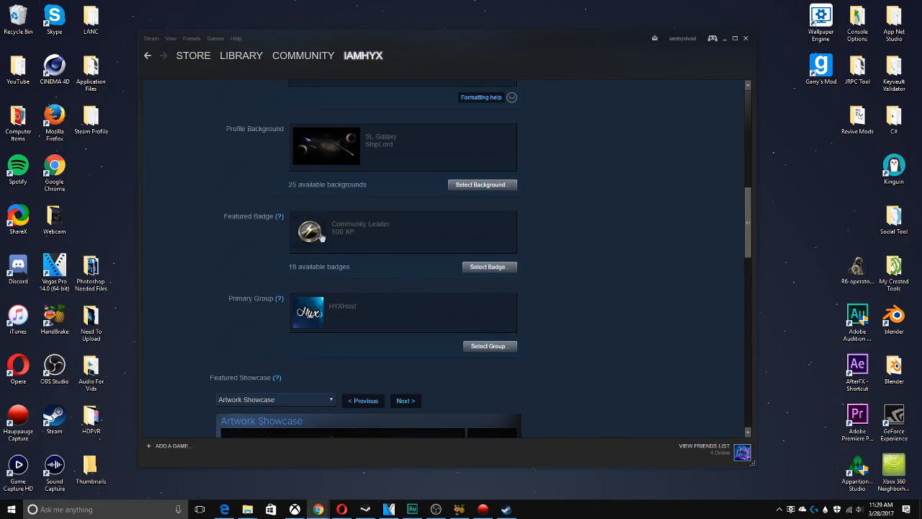
{"action": "mouse_move", "coordinate": [396, 202]}
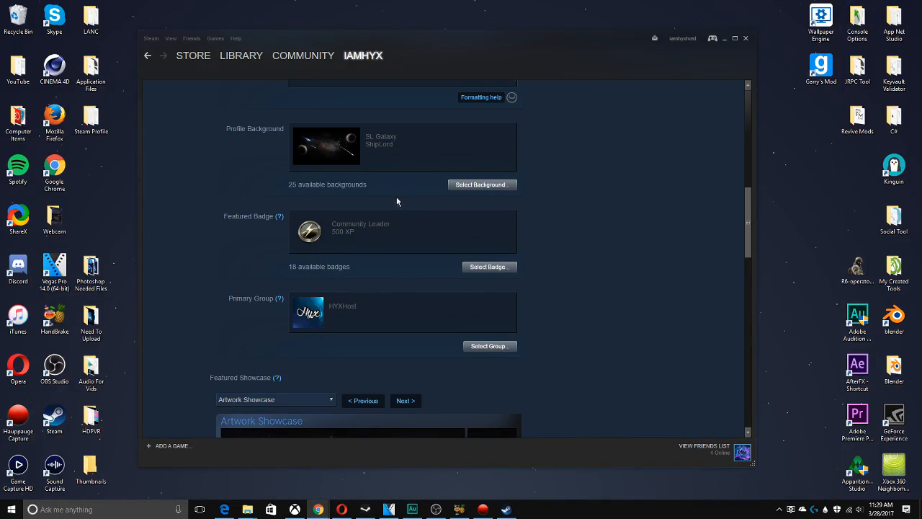
{"action": "scroll", "scroll_direction": "down", "scroll_amount": 3}
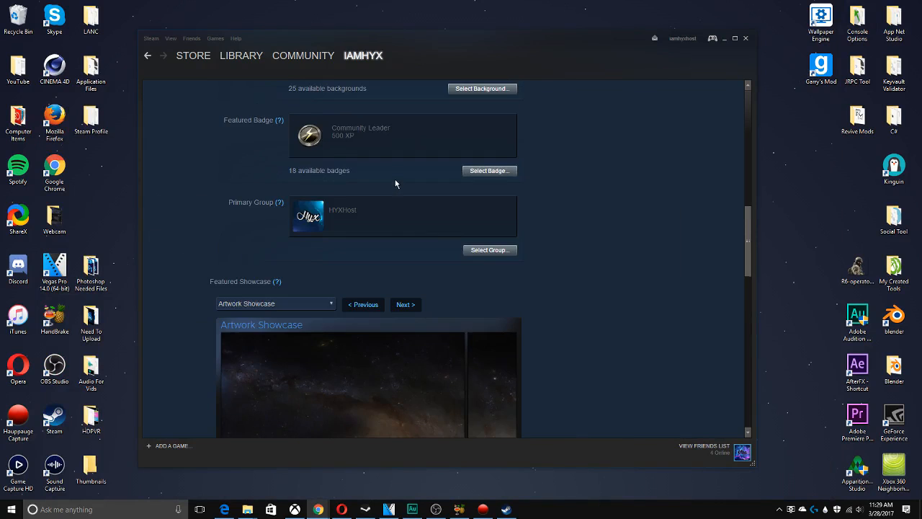
{"action": "scroll", "scroll_direction": "down", "scroll_amount": 3}
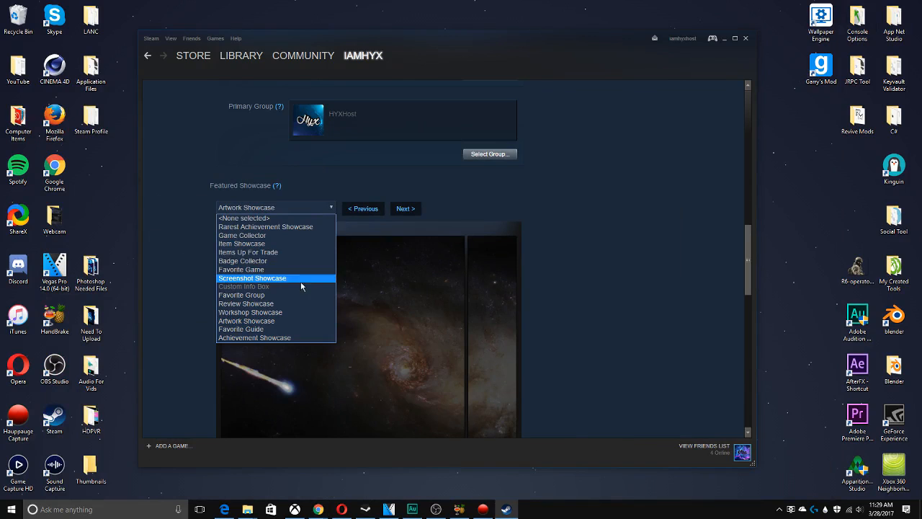
{"action": "mouse_move", "coordinate": [281, 217]}
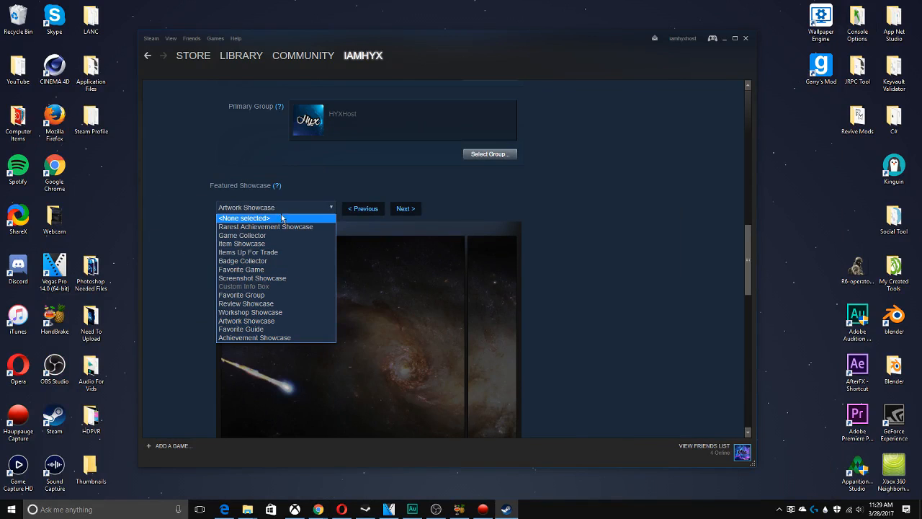
{"action": "mouse_move", "coordinate": [281, 235]}
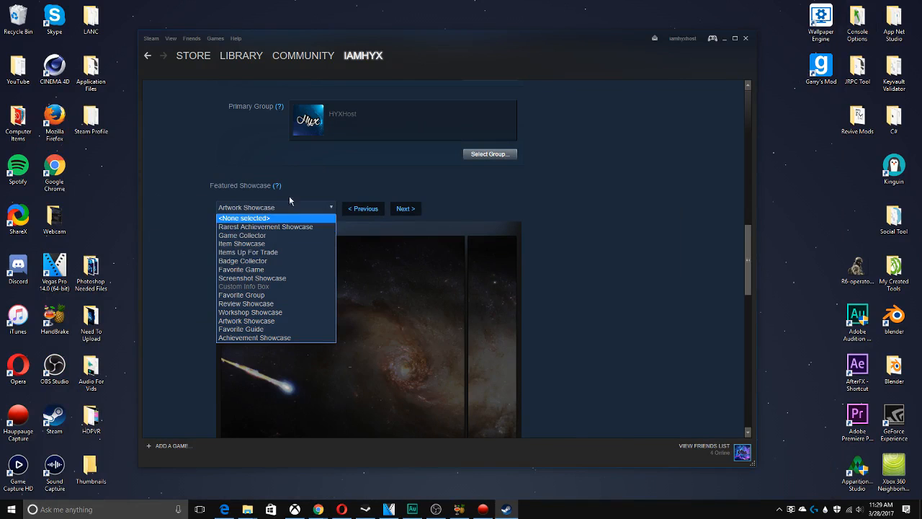
{"action": "left_click", "coordinate": [243, 285]}
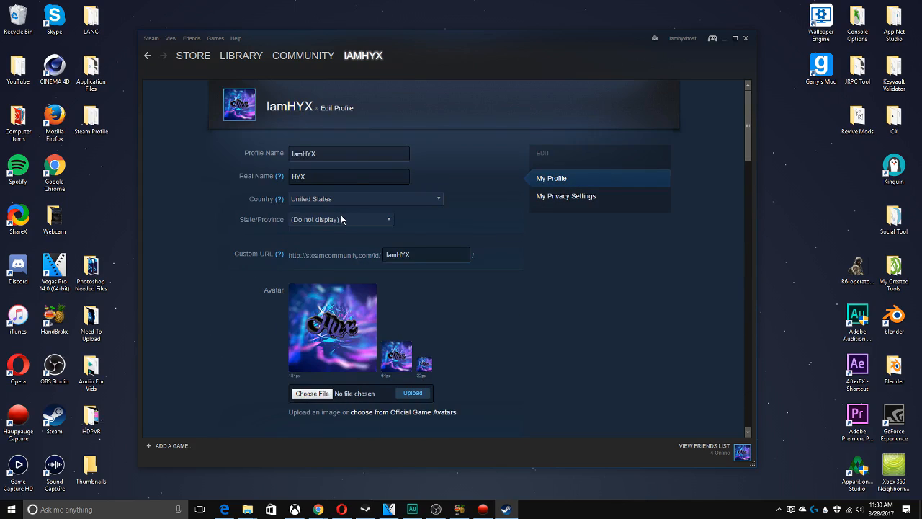
{"action": "left_click", "coordinate": [363, 55]}
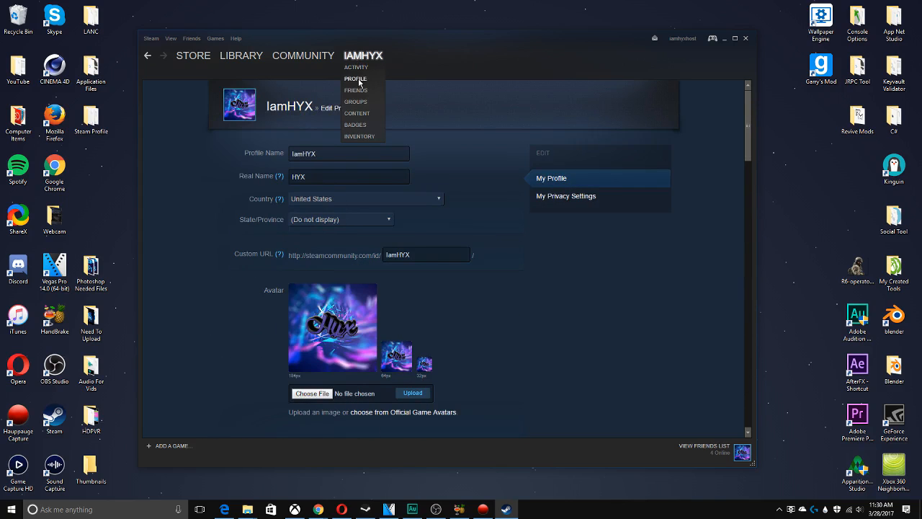
{"action": "left_click", "coordinate": [354, 78]}
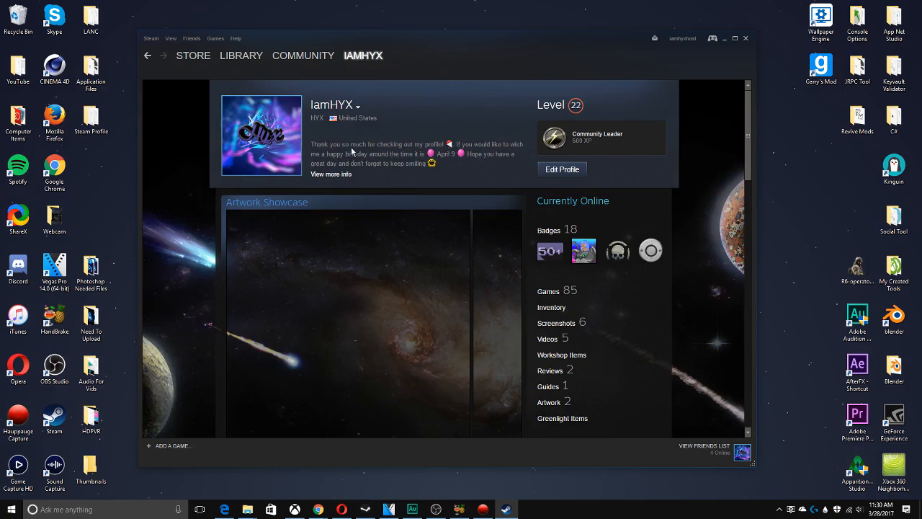
{"action": "mouse_move", "coordinate": [337, 138]}
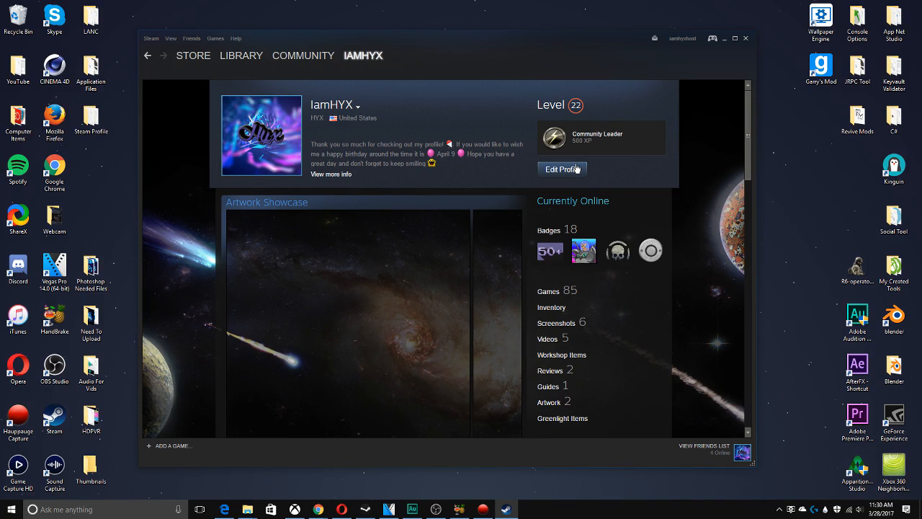
{"action": "left_click", "coordinate": [562, 169]}
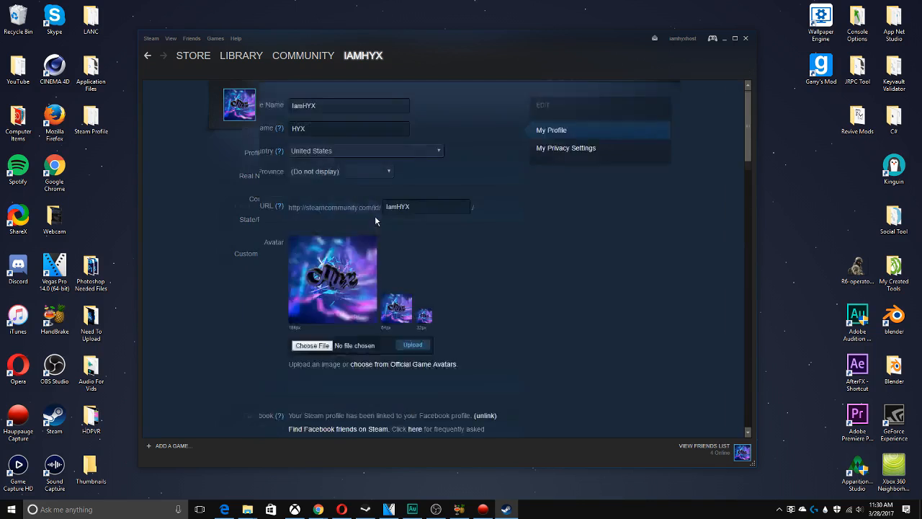
Choose Community Leader as the featured badge from the badge chooser
{"action": "scroll", "scroll_direction": "down", "scroll_amount": 3}
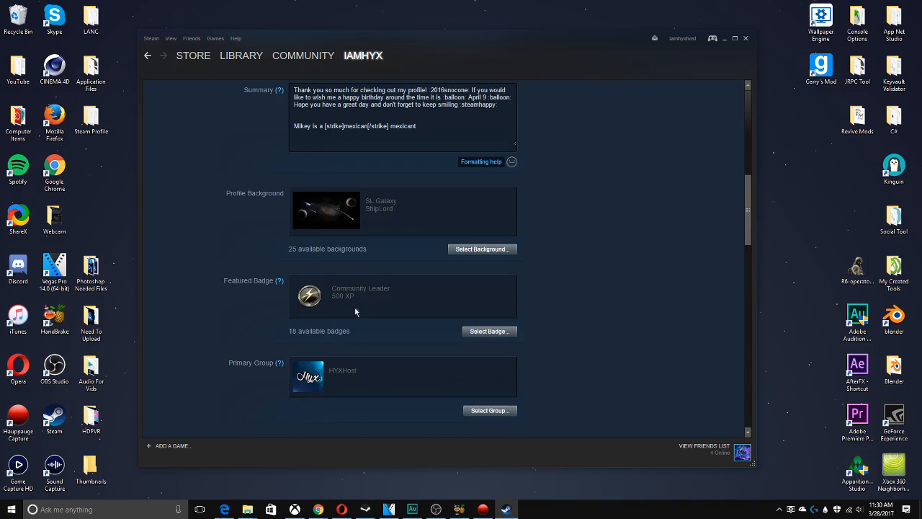
{"action": "left_click", "coordinate": [490, 330]}
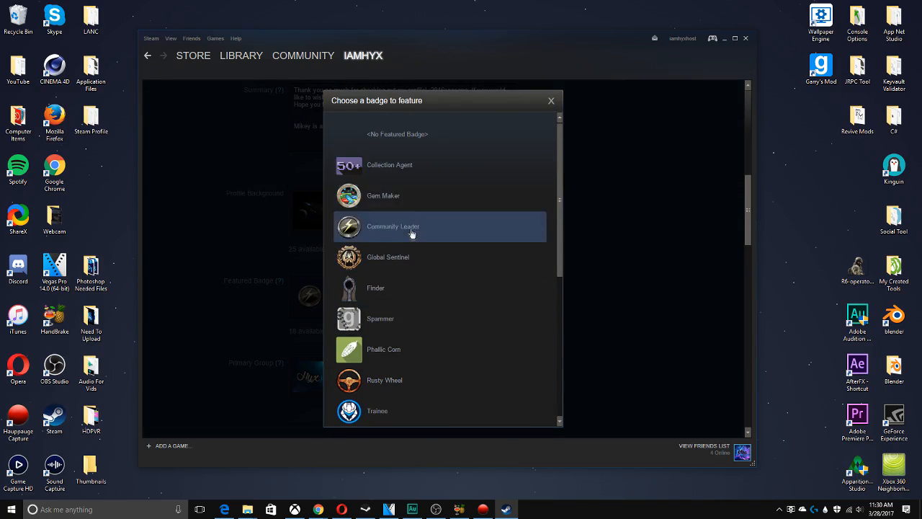
{"action": "scroll", "scroll_direction": "down", "scroll_amount": 3}
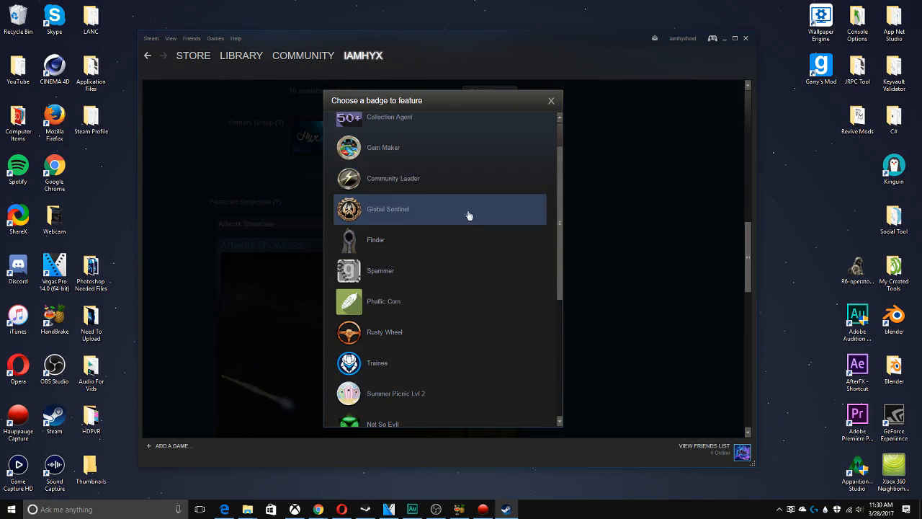
{"action": "mouse_move", "coordinate": [453, 218]}
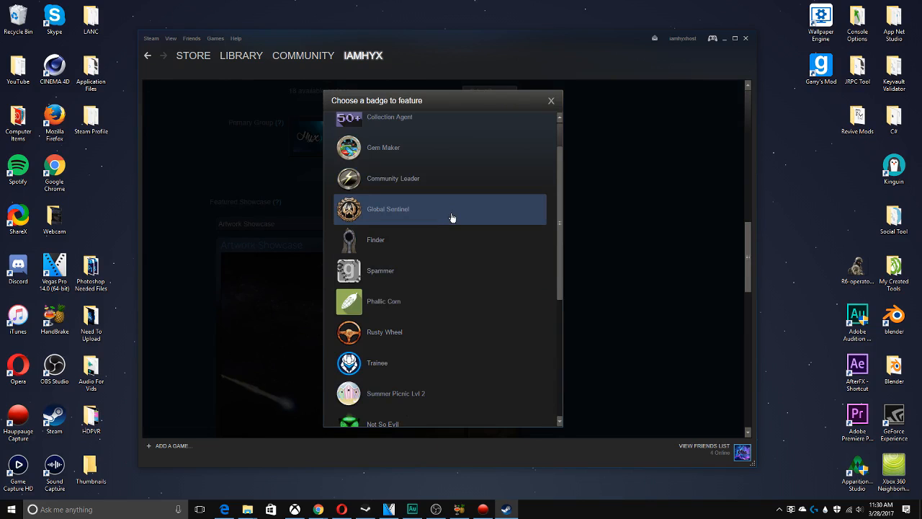
{"action": "scroll", "scroll_direction": "up", "scroll_amount": 3}
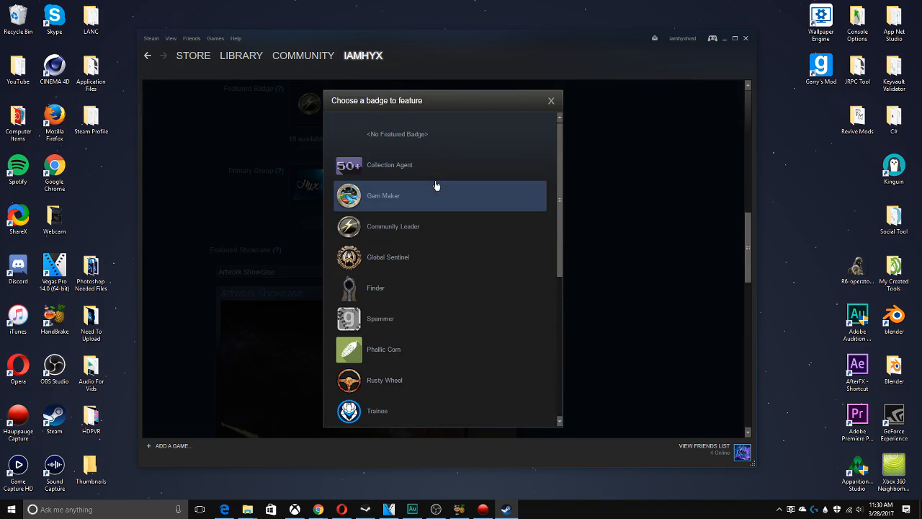
{"action": "left_click", "coordinate": [393, 226]}
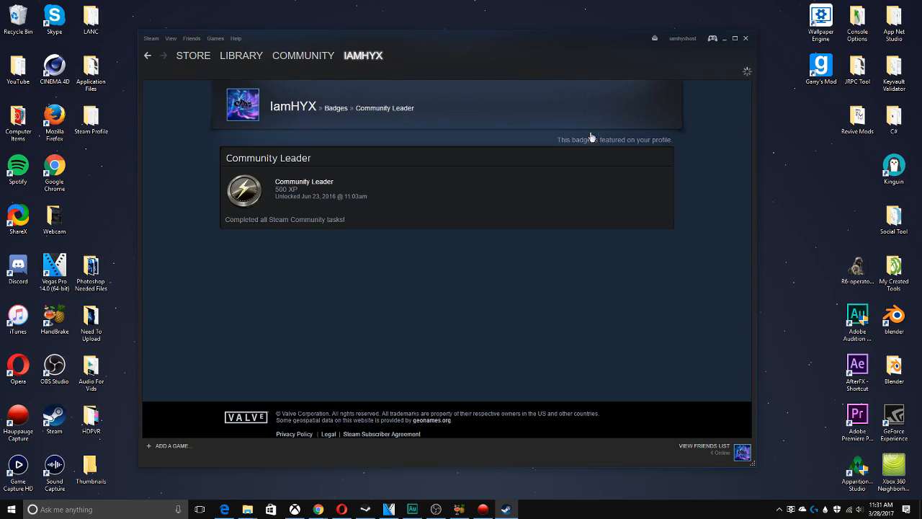
{"action": "mouse_move", "coordinate": [392, 69]}
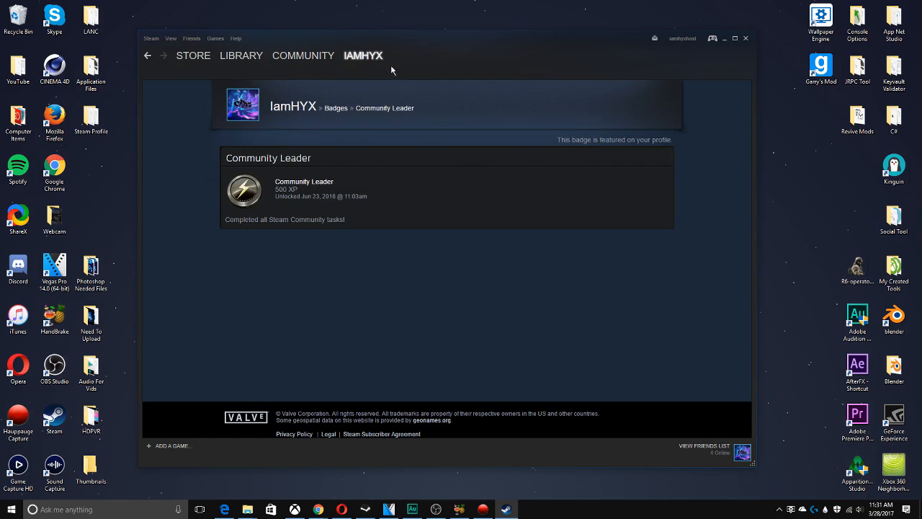
Go to the public profile page via the username menu's Profile entry
{"action": "left_click", "coordinate": [363, 55]}
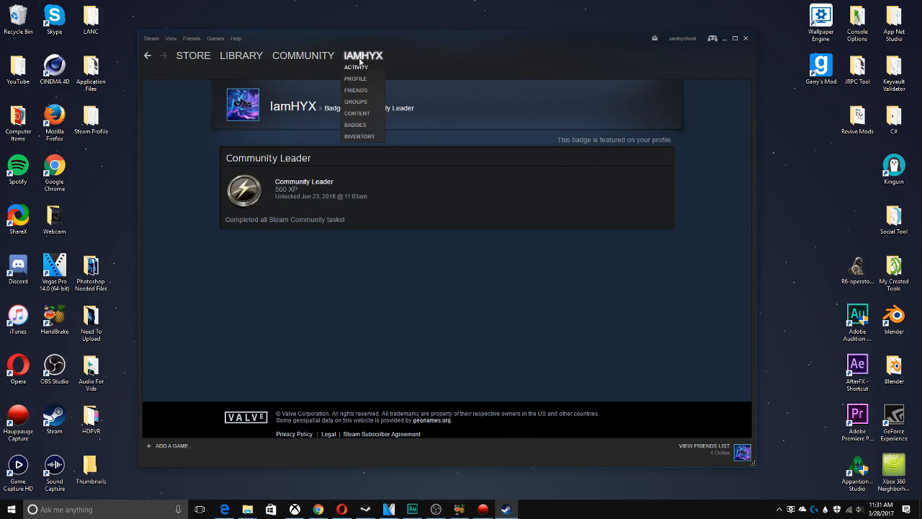
{"action": "left_click", "coordinate": [355, 78]}
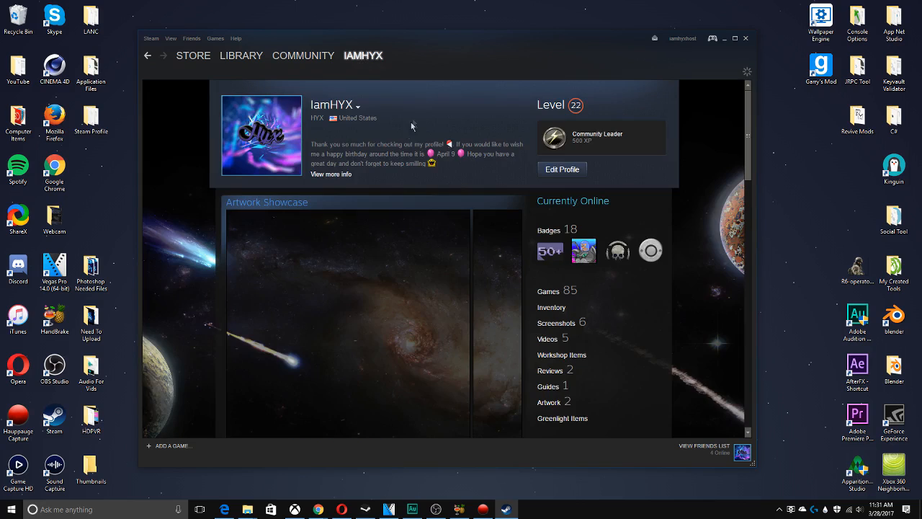
{"action": "mouse_move", "coordinate": [516, 155]}
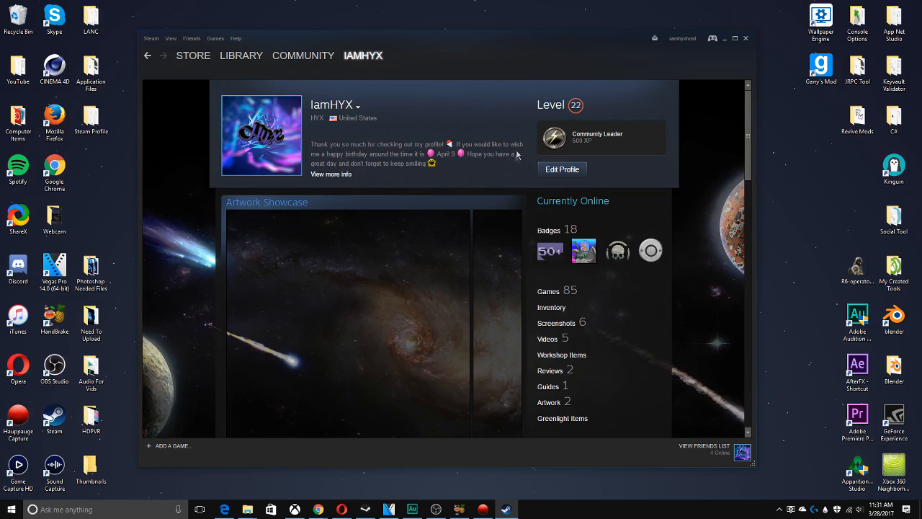
{"action": "mouse_move", "coordinate": [475, 163]}
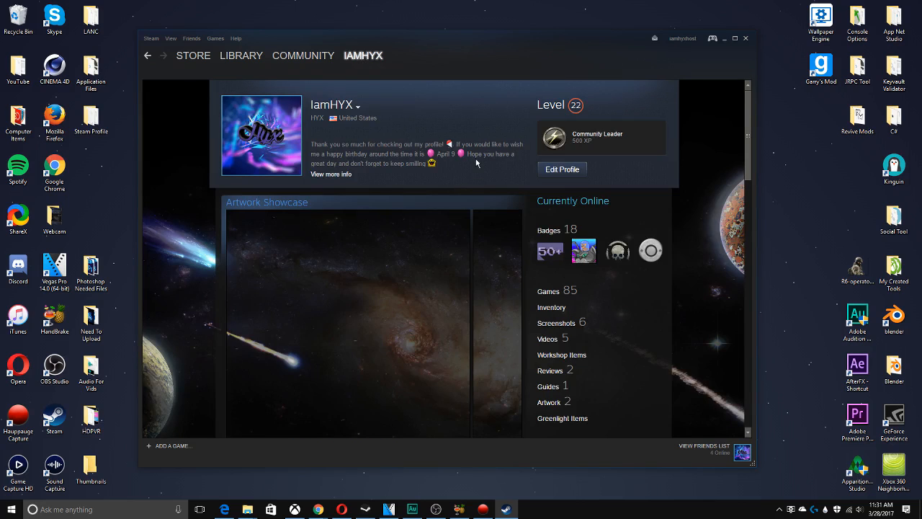
{"action": "mouse_move", "coordinate": [589, 180]}
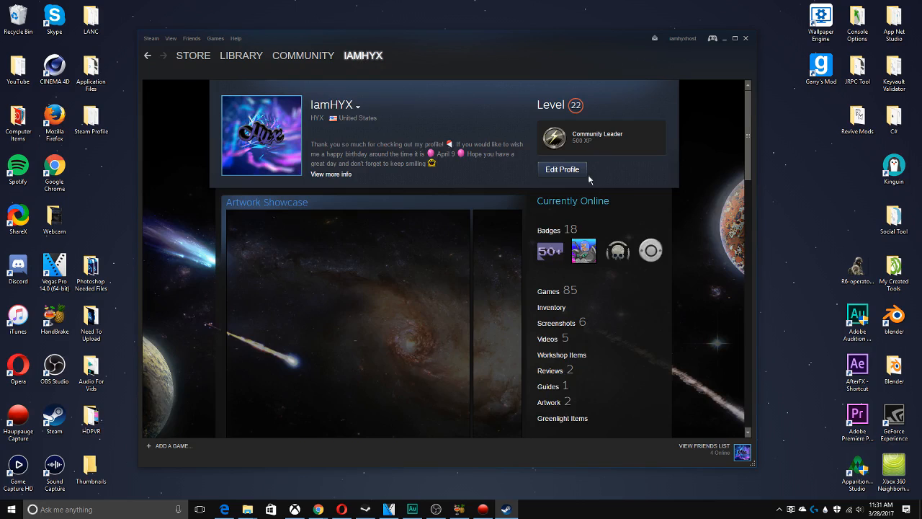
{"action": "scroll", "scroll_direction": "down", "scroll_amount": 3}
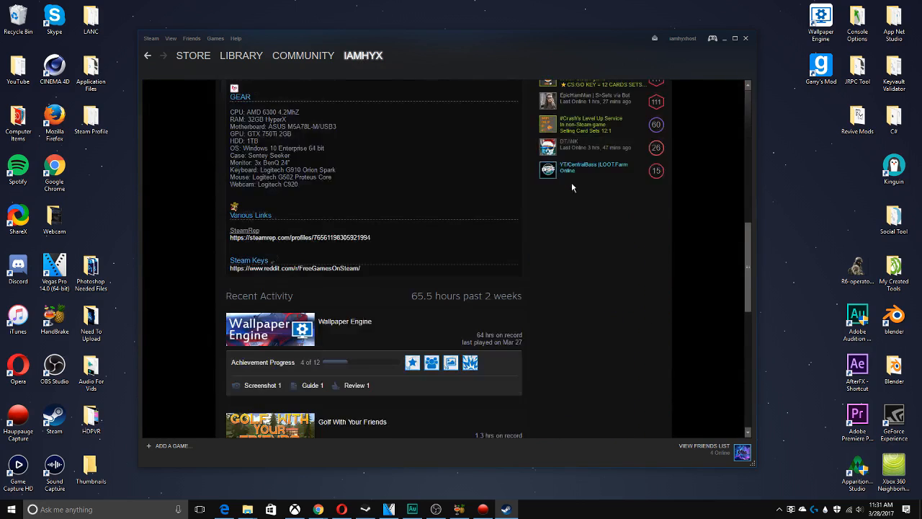
{"action": "scroll", "scroll_direction": "down", "scroll_amount": 3}
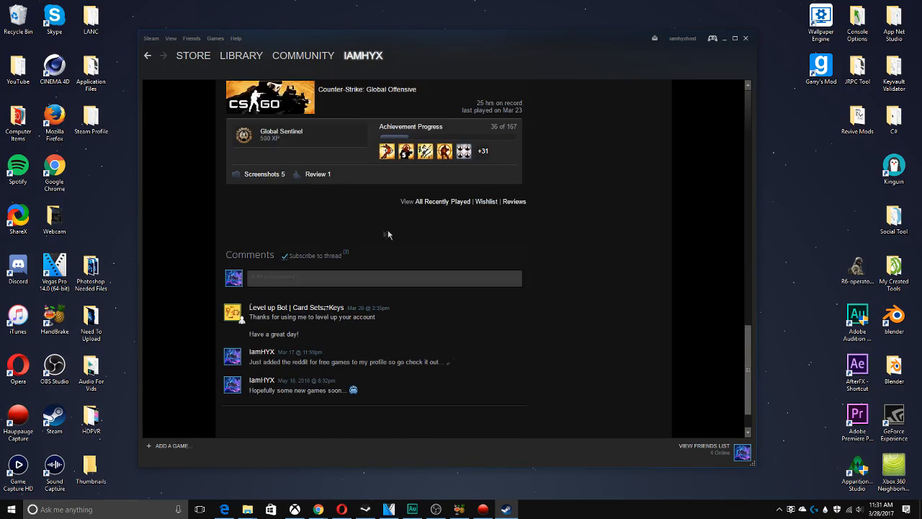
{"action": "scroll", "scroll_direction": "up", "scroll_amount": 3}
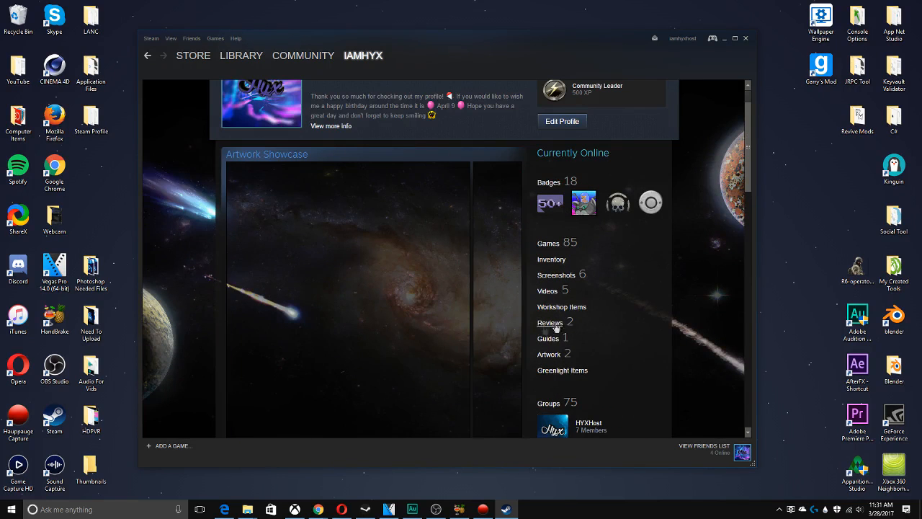
{"action": "mouse_move", "coordinate": [539, 326]}
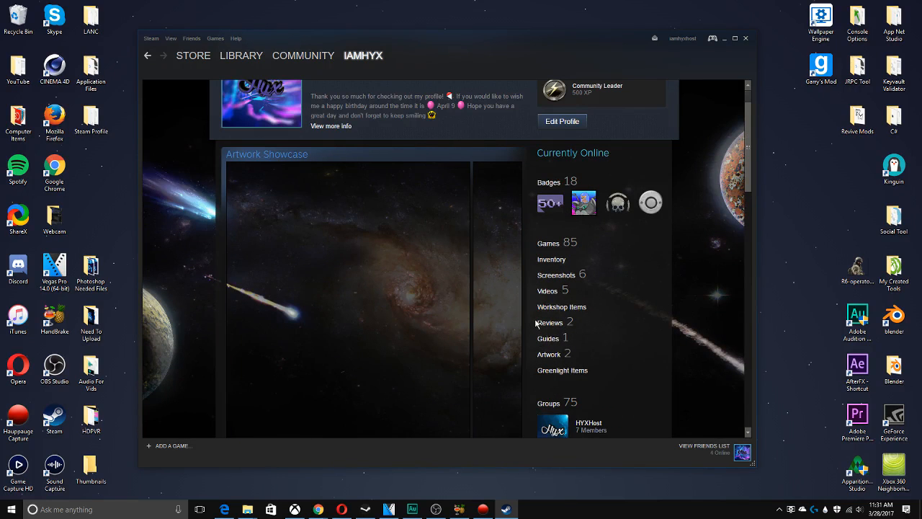
{"action": "mouse_move", "coordinate": [595, 323]}
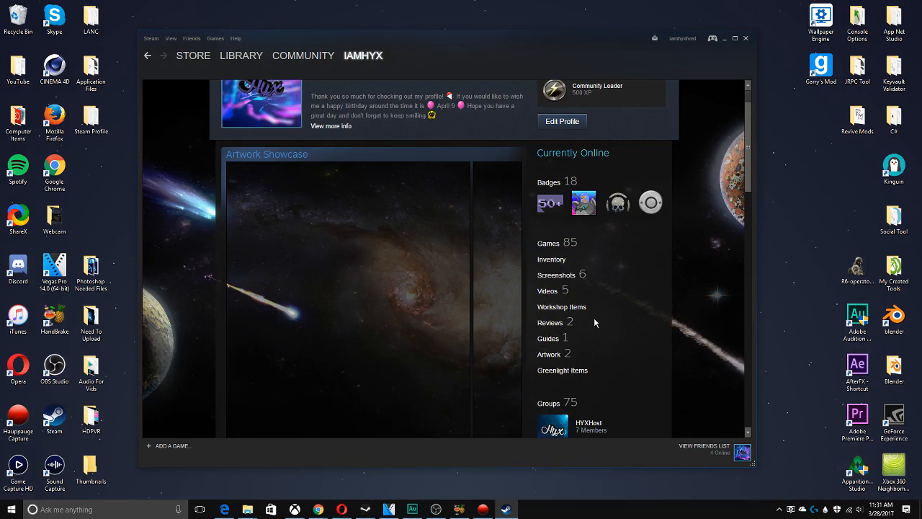
{"action": "mouse_move", "coordinate": [571, 293]}
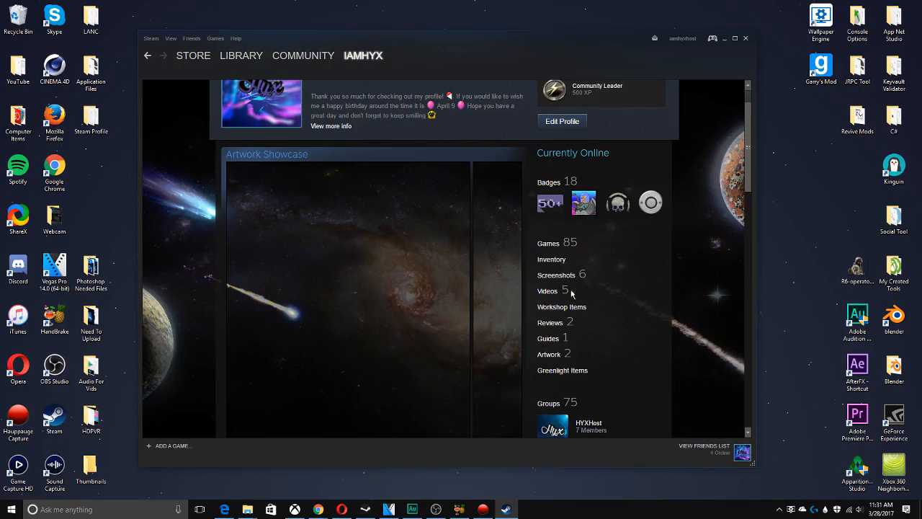
{"action": "scroll", "scroll_direction": "up", "scroll_amount": 3}
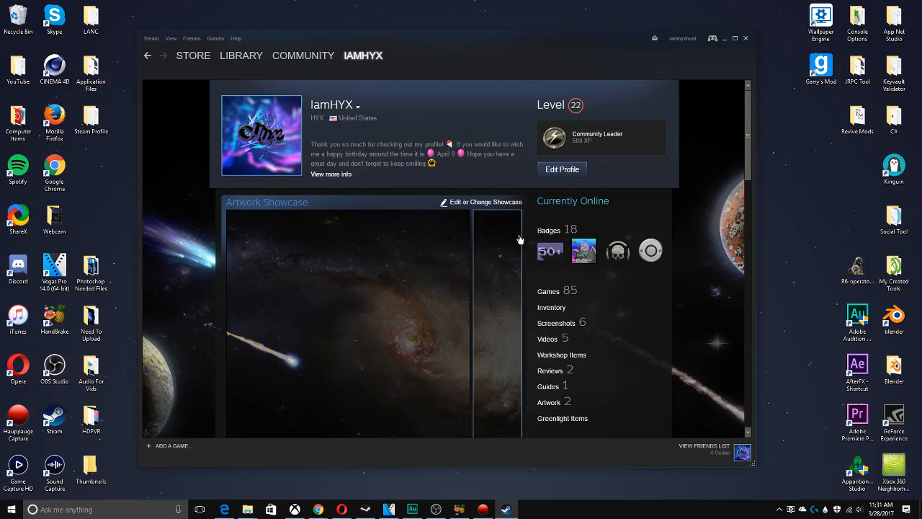